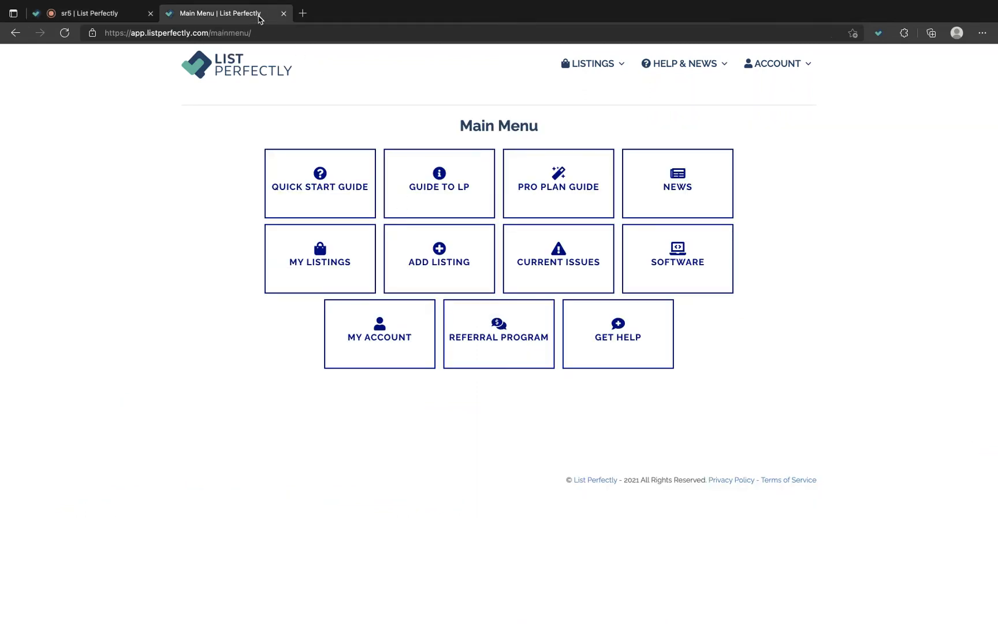
pyautogui.moveTo(258, 261)
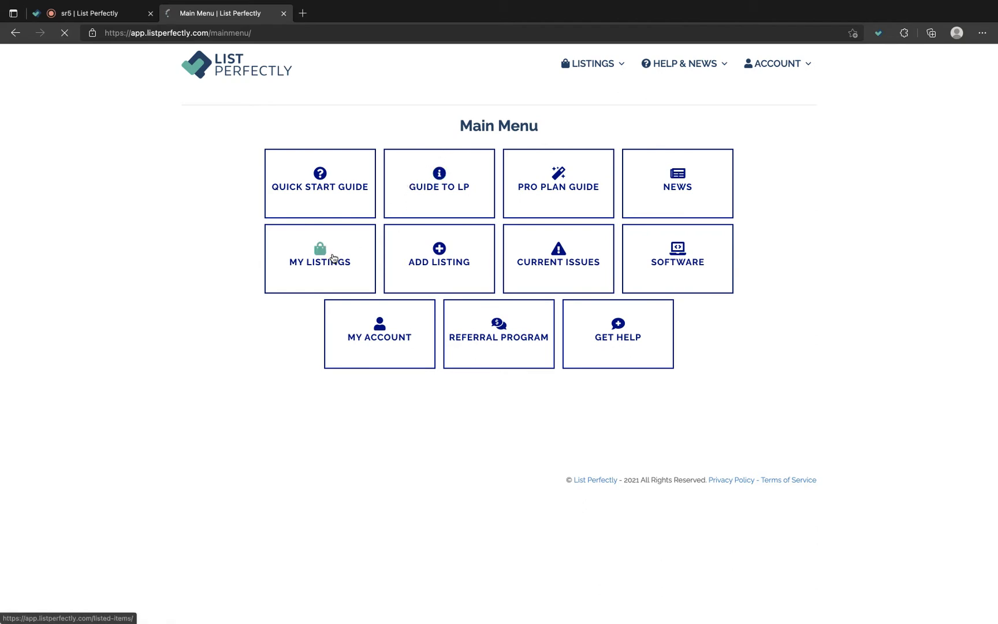
# Step: Go from the main menu to the My Listings catalog
pyautogui.click(320, 259)
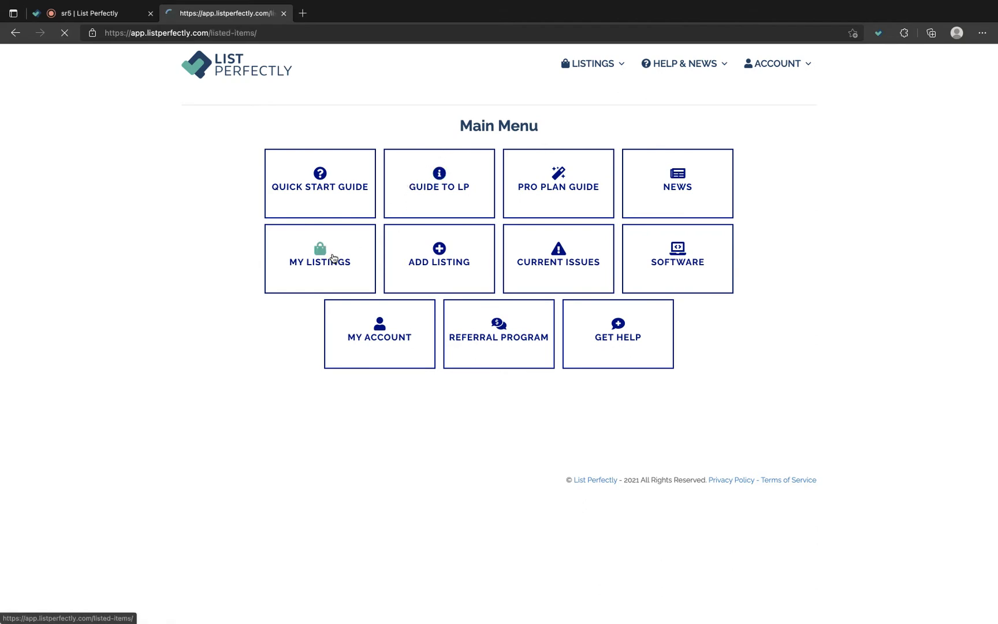
# Step: Pick the first listing to bring up its bulk actions overlay
pyautogui.click(320, 259)
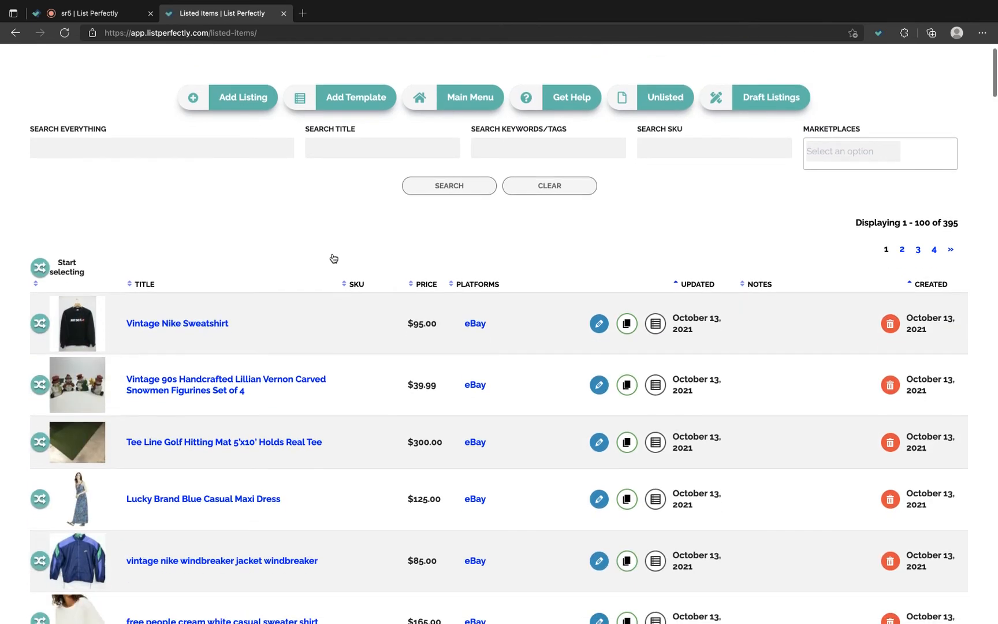
pyautogui.moveTo(139, 201)
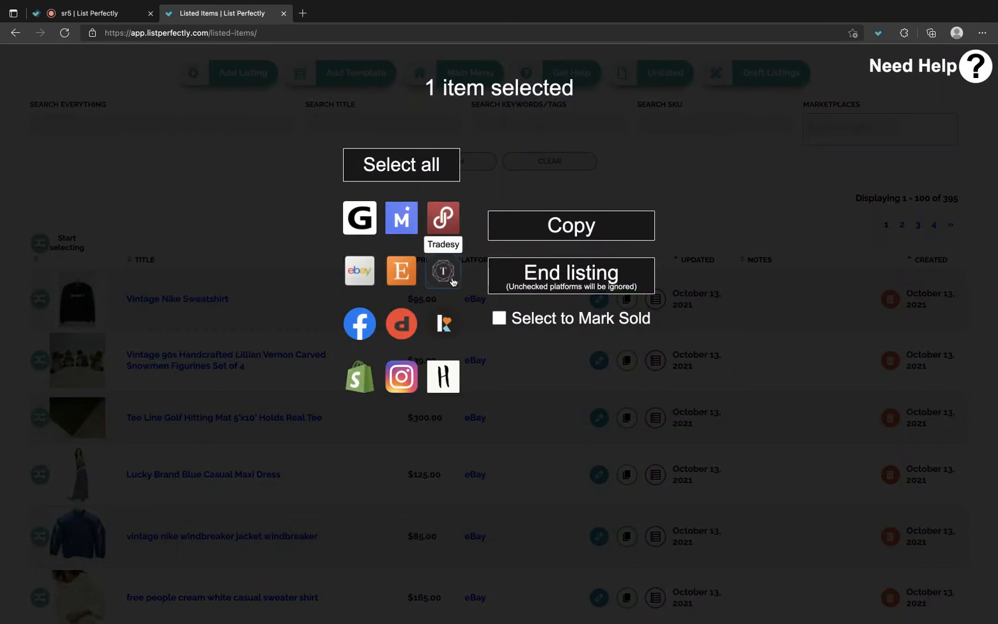
# Step: Tick 'Select to Mark Sold' to include every platform, then untick it again
pyautogui.click(500, 319)
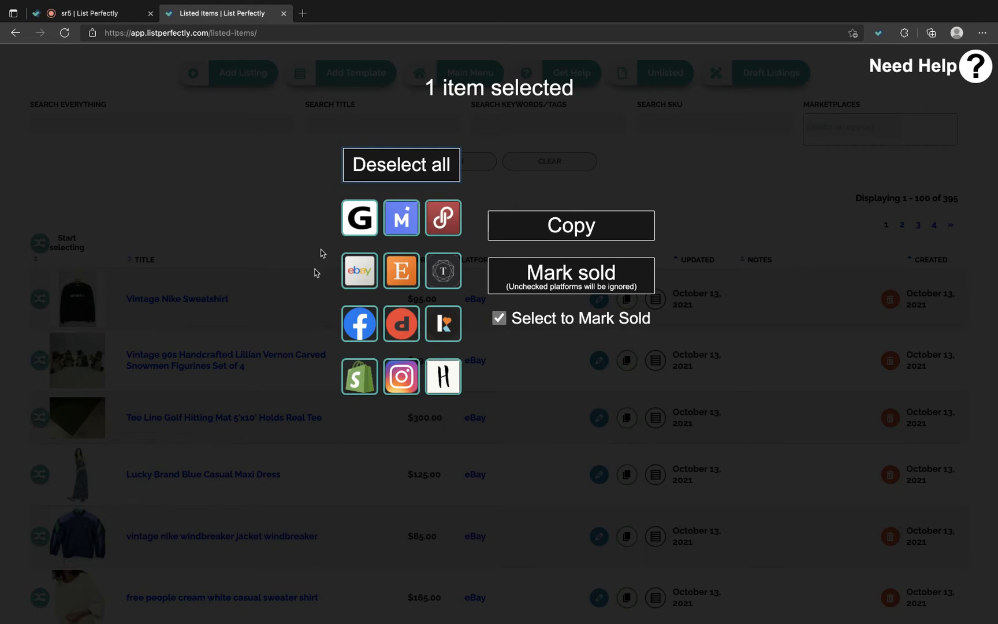
pyautogui.moveTo(379, 213)
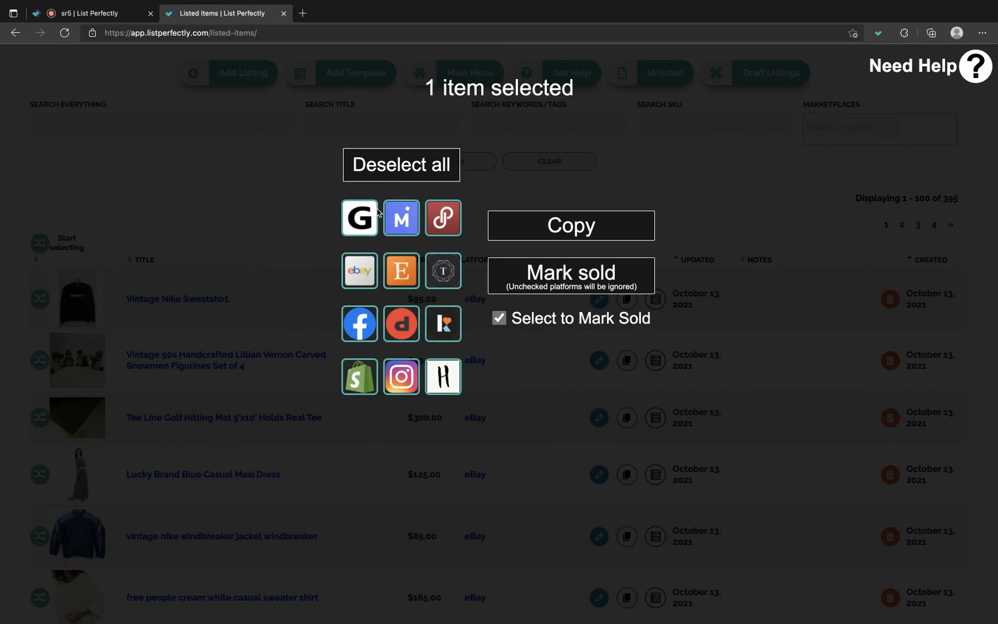
pyautogui.moveTo(379, 215)
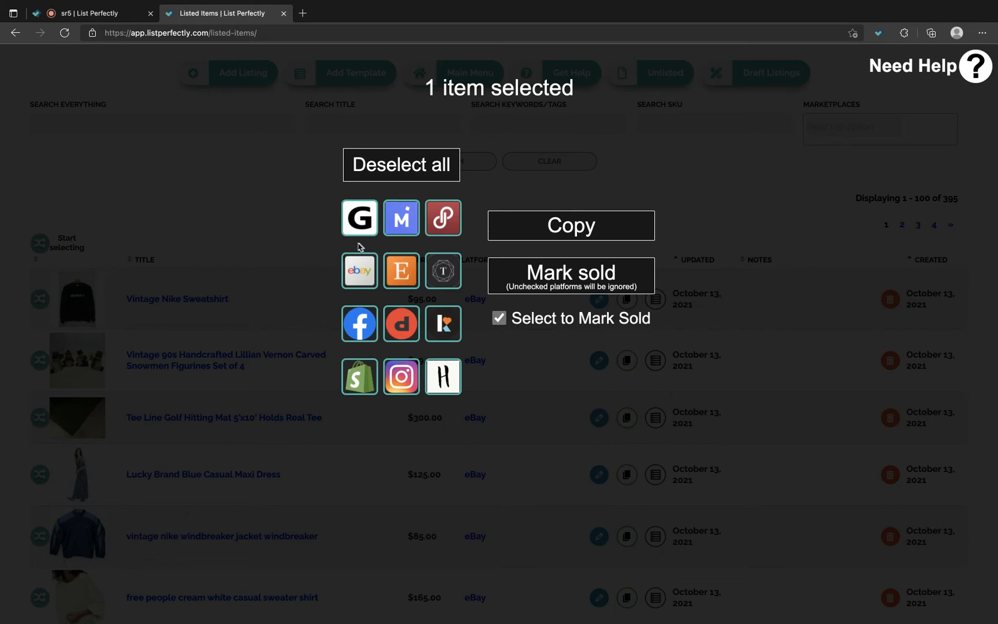
pyautogui.moveTo(359, 323)
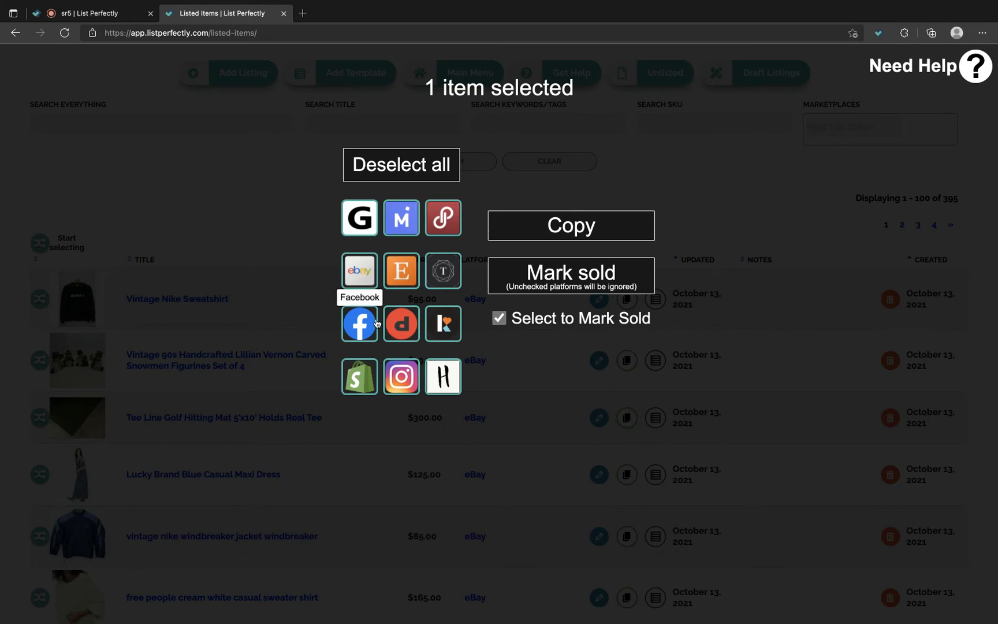
pyautogui.moveTo(453, 365)
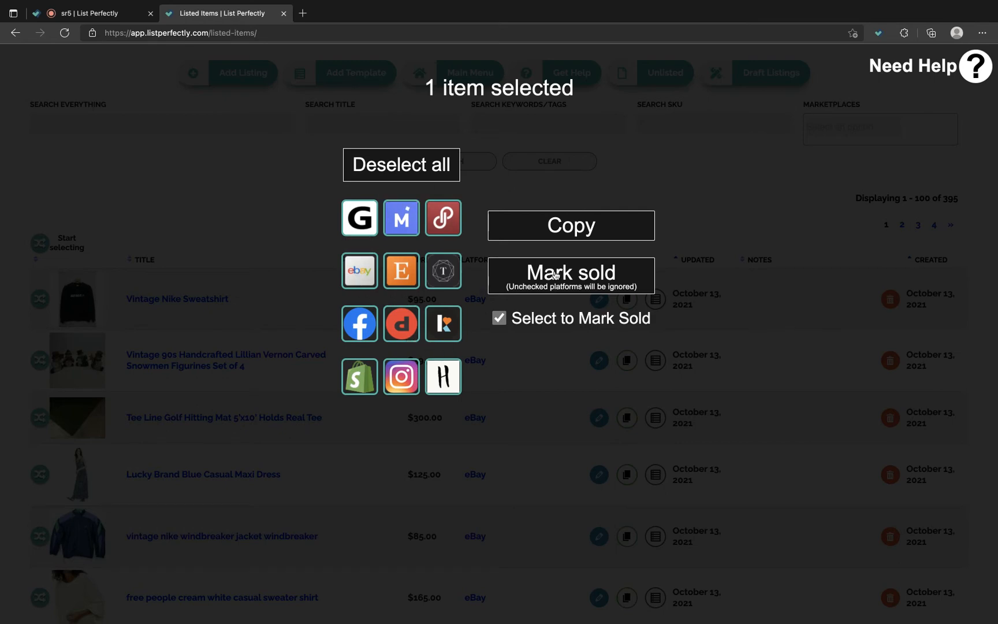
pyautogui.click(498, 318)
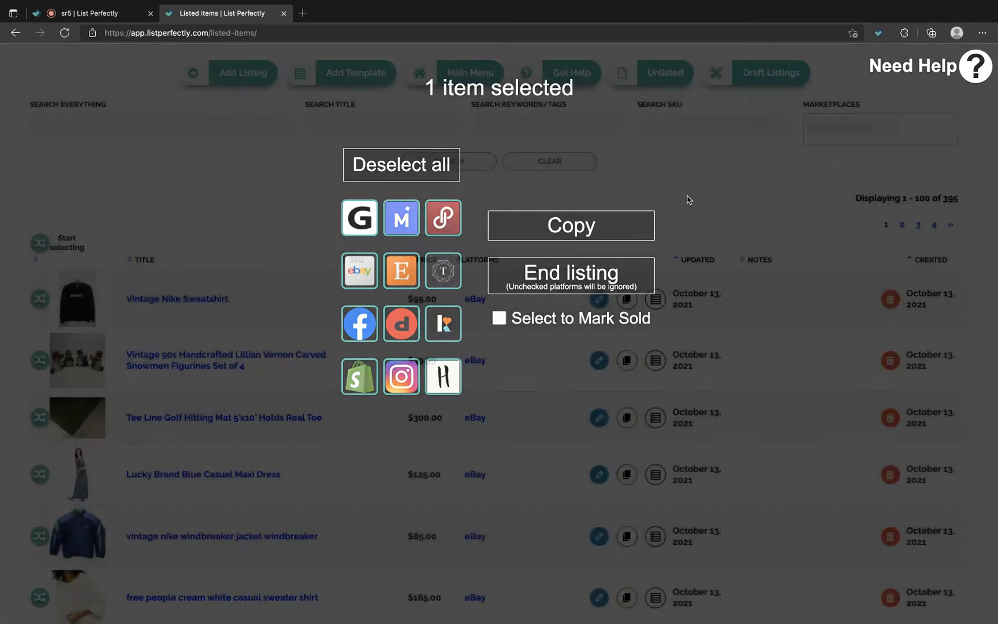
# Step: Dismiss the bulk actions overlay without applying any action
pyautogui.click(400, 164)
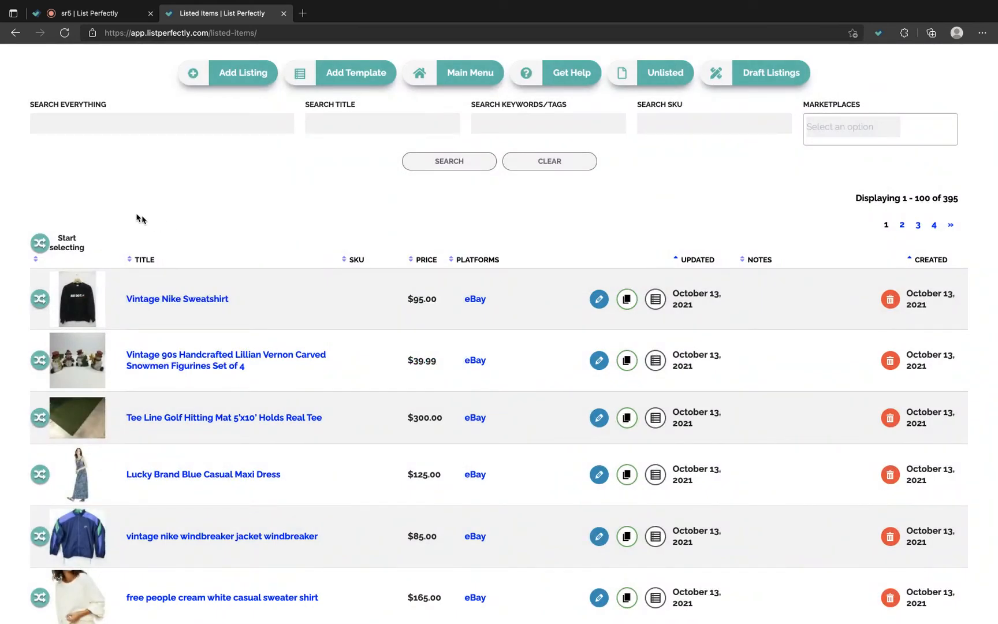
pyautogui.moveTo(83, 188)
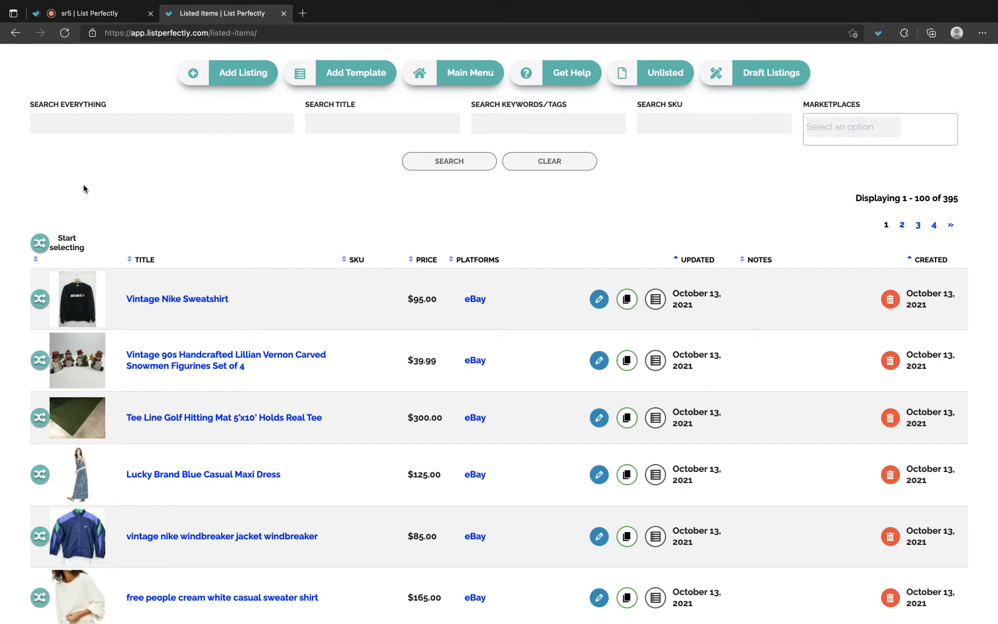
pyautogui.moveTo(89, 190)
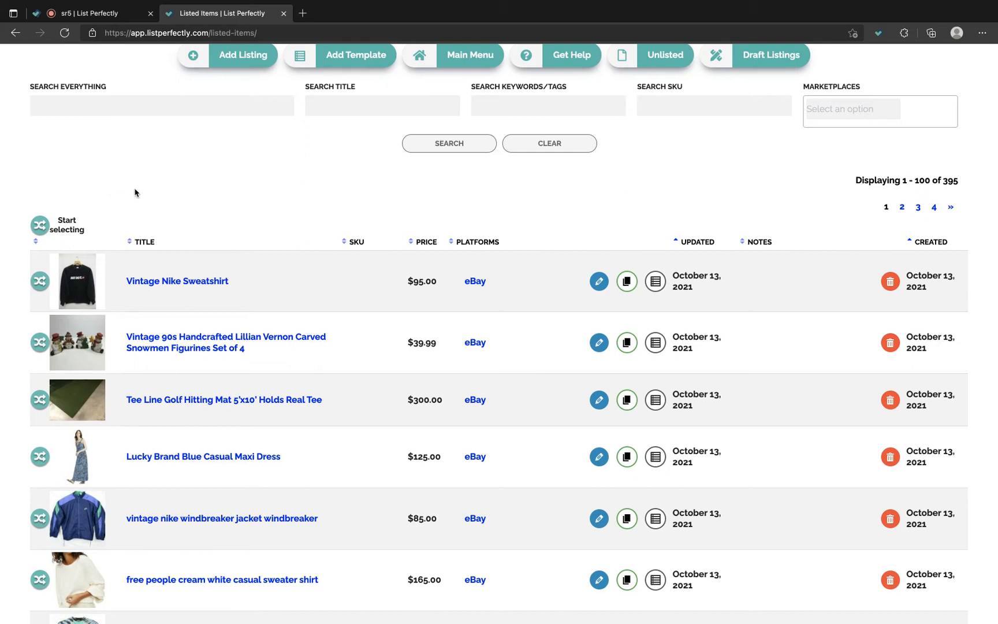
pyautogui.moveTo(111, 207)
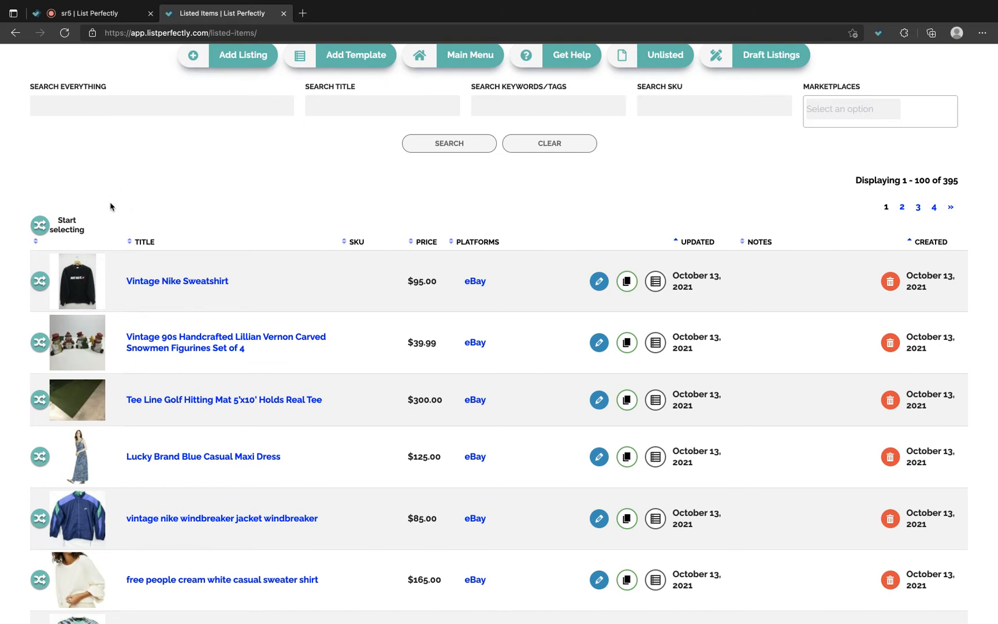
# Step: Select fifteen catalog rows in selection mode and bring up their bulk actions overlay
pyautogui.click(39, 226)
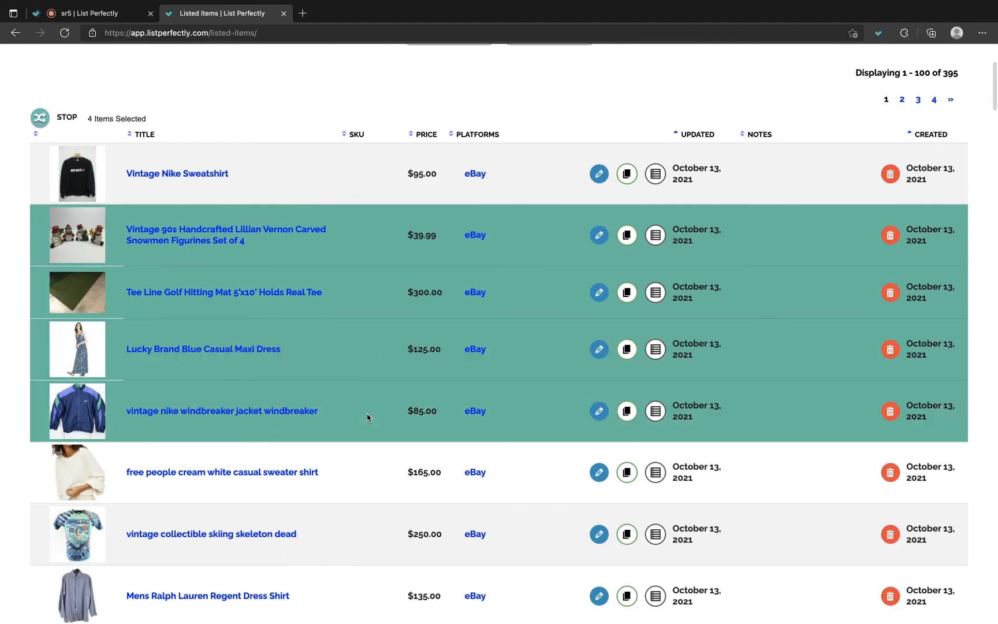
pyautogui.scroll(-3)
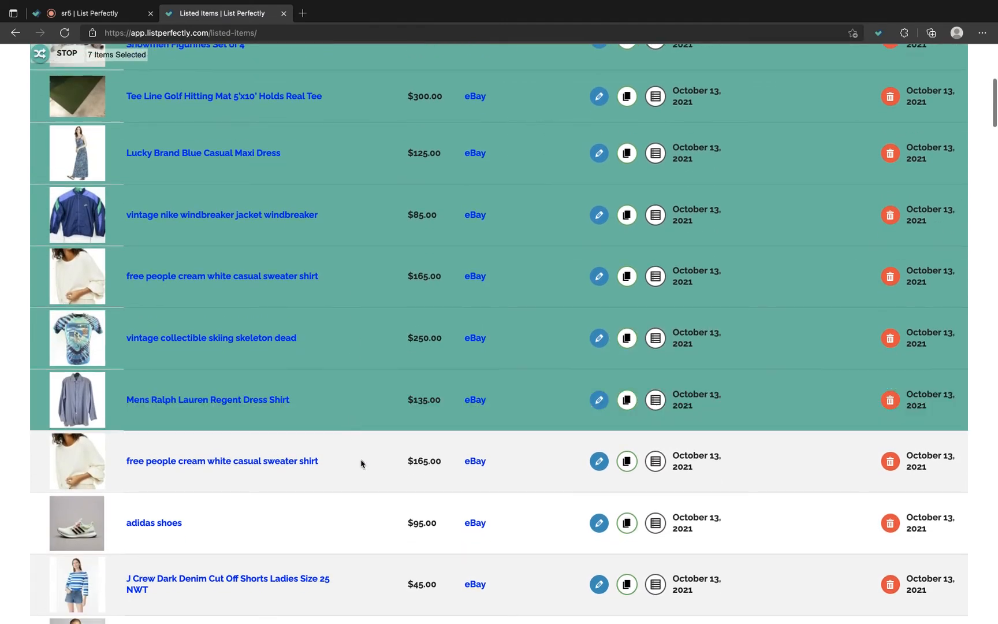
pyautogui.scroll(-3)
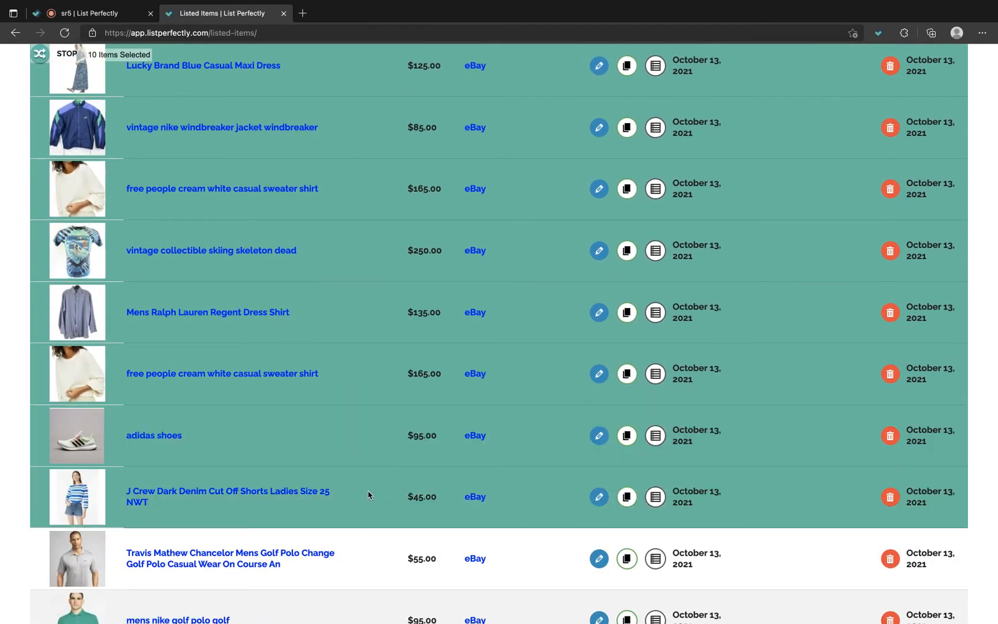
pyautogui.scroll(-3)
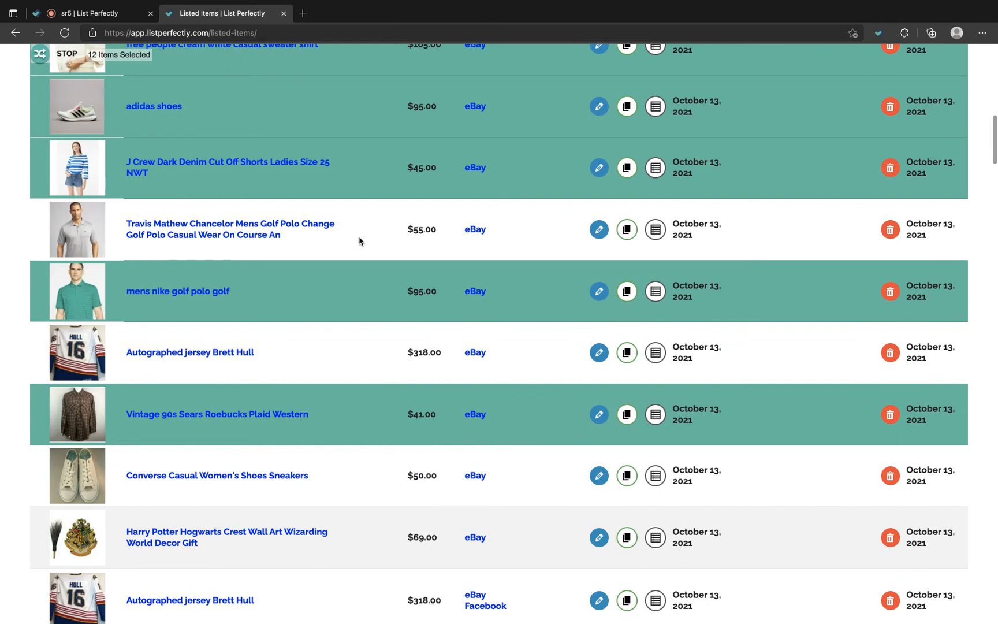
pyautogui.scroll(-3)
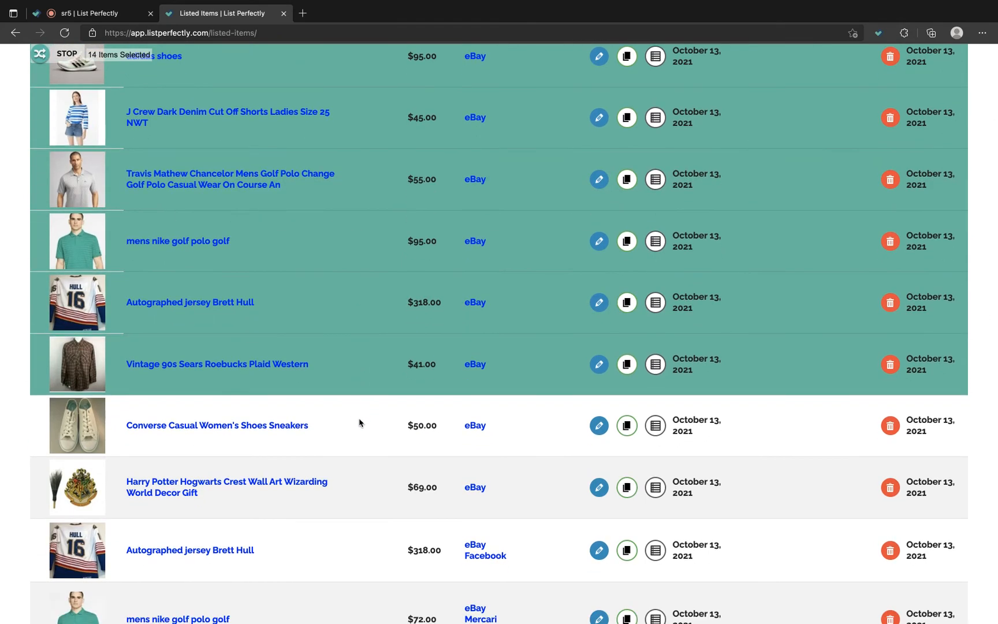
pyautogui.click(76, 425)
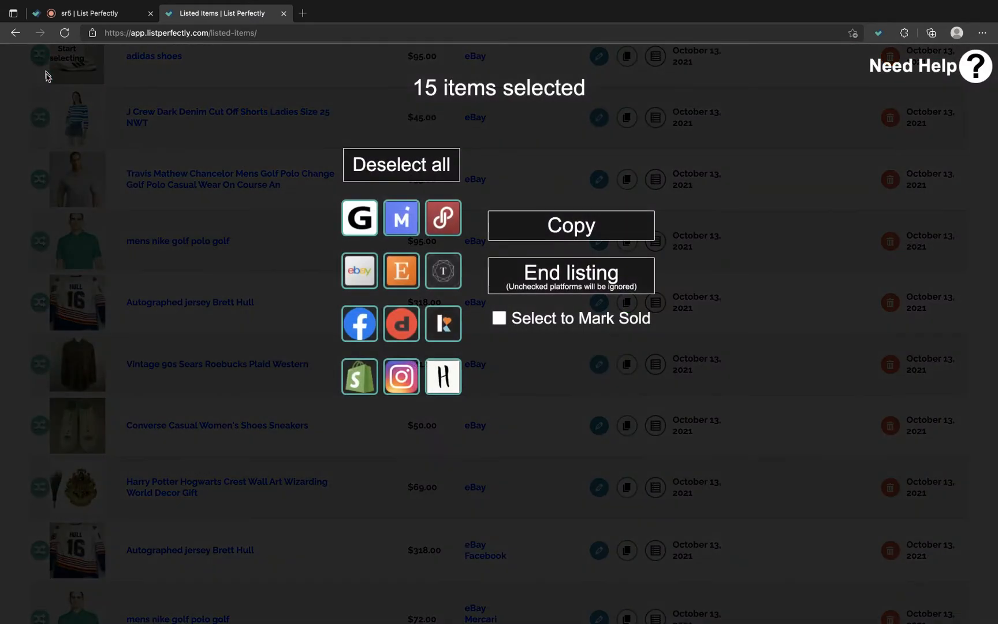
# Step: Turn on 'Select to Mark Sold' for the fifteen listings and request Mark sold
pyautogui.click(498, 317)
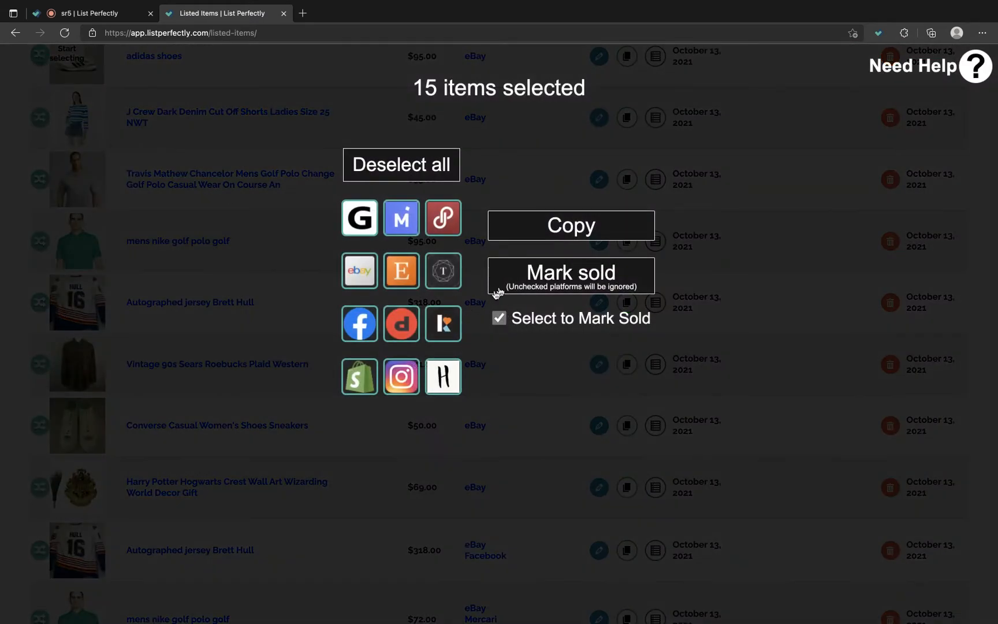
pyautogui.moveTo(412, 218)
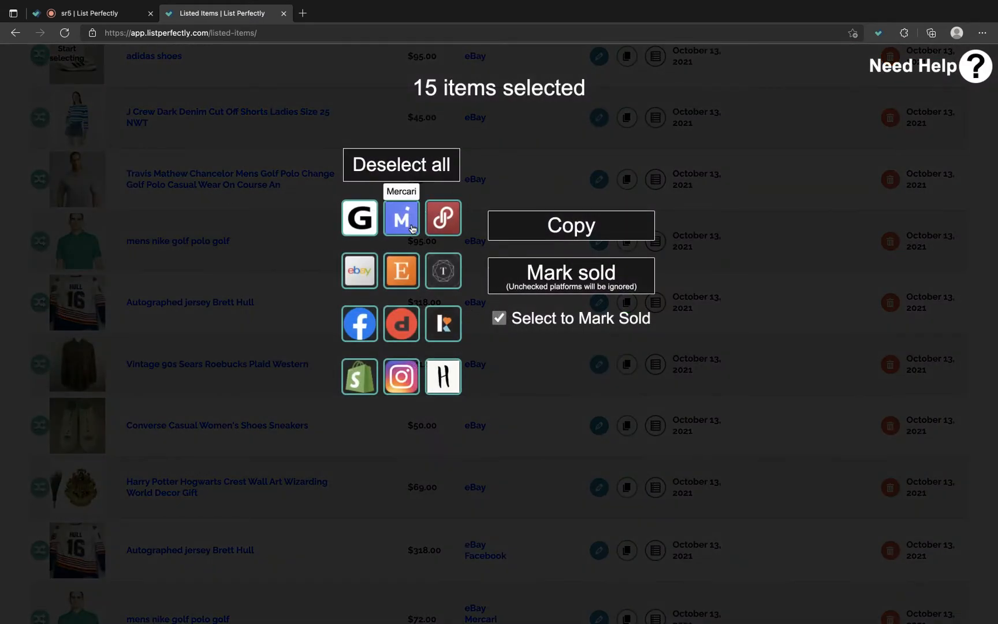
pyautogui.moveTo(359, 270)
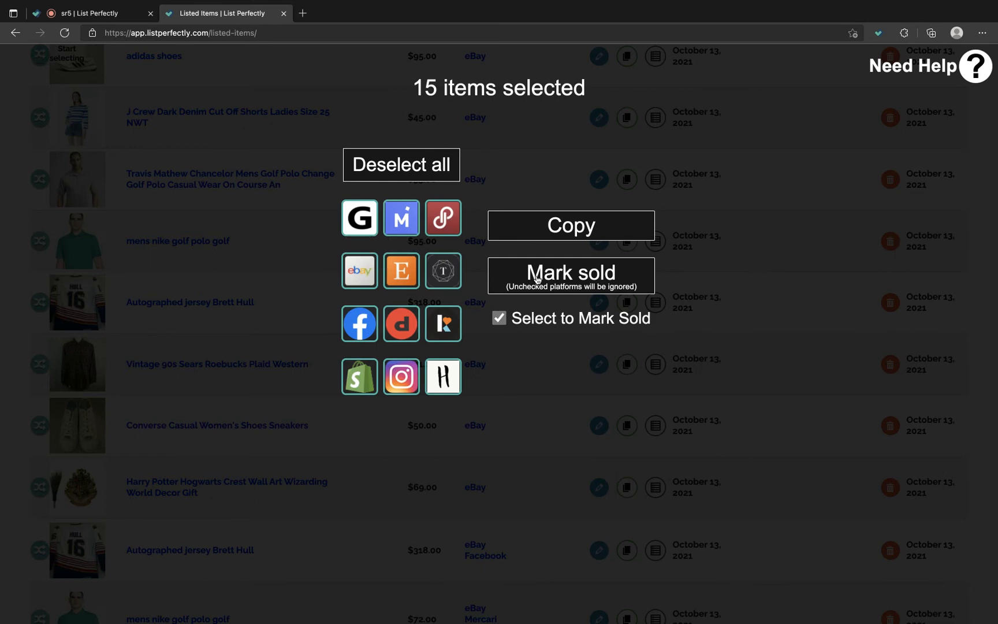
pyautogui.click(570, 275)
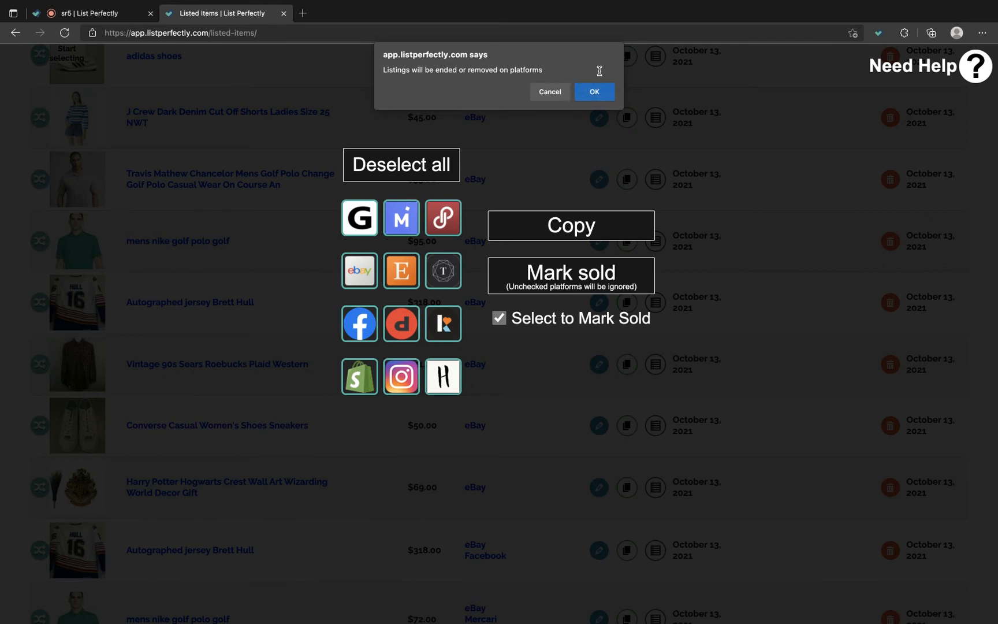
# Step: Confirm marking the fifteen listings sold, then check the eBay active listings tab
pyautogui.click(593, 91)
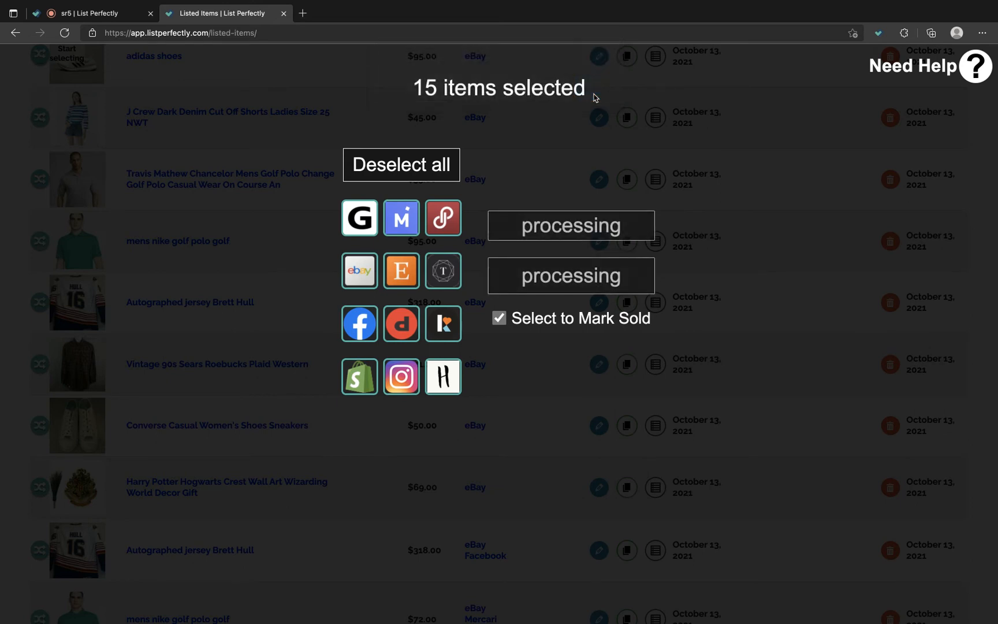
pyautogui.moveTo(552, 116)
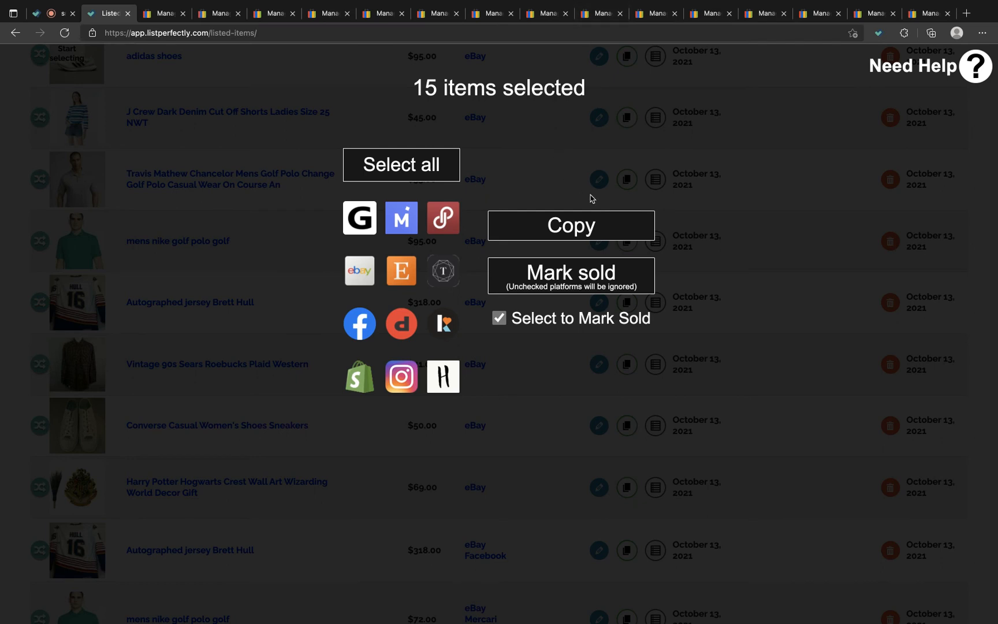
pyautogui.moveTo(530, 237)
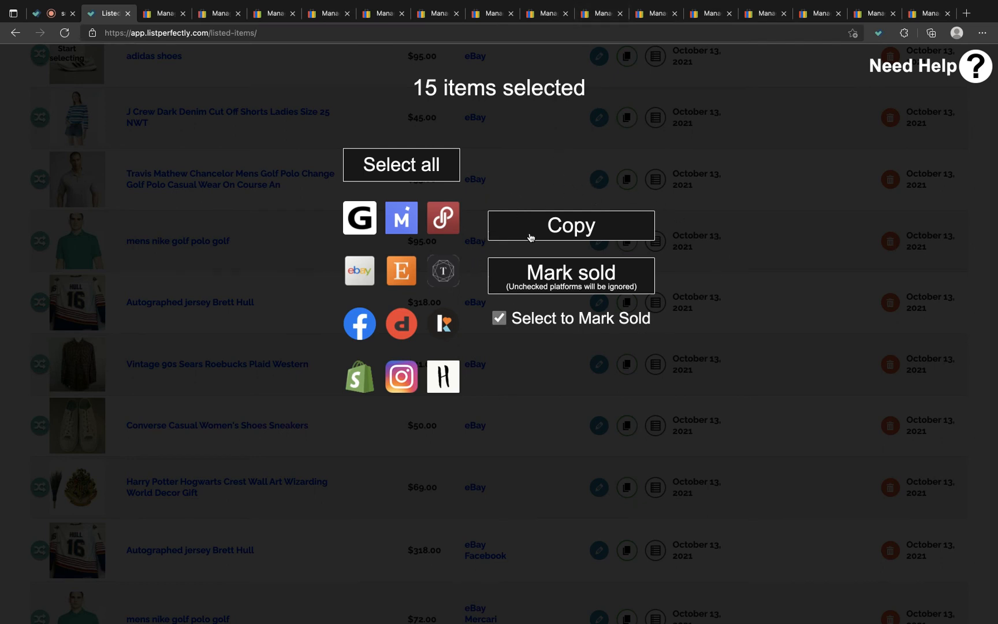
pyautogui.moveTo(507, 210)
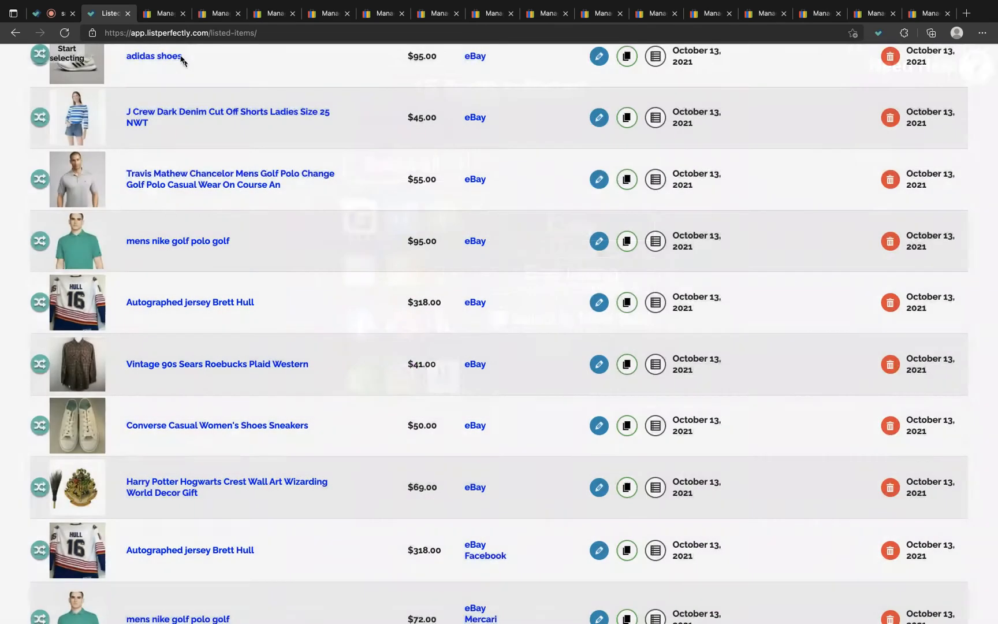
pyautogui.click(163, 13)
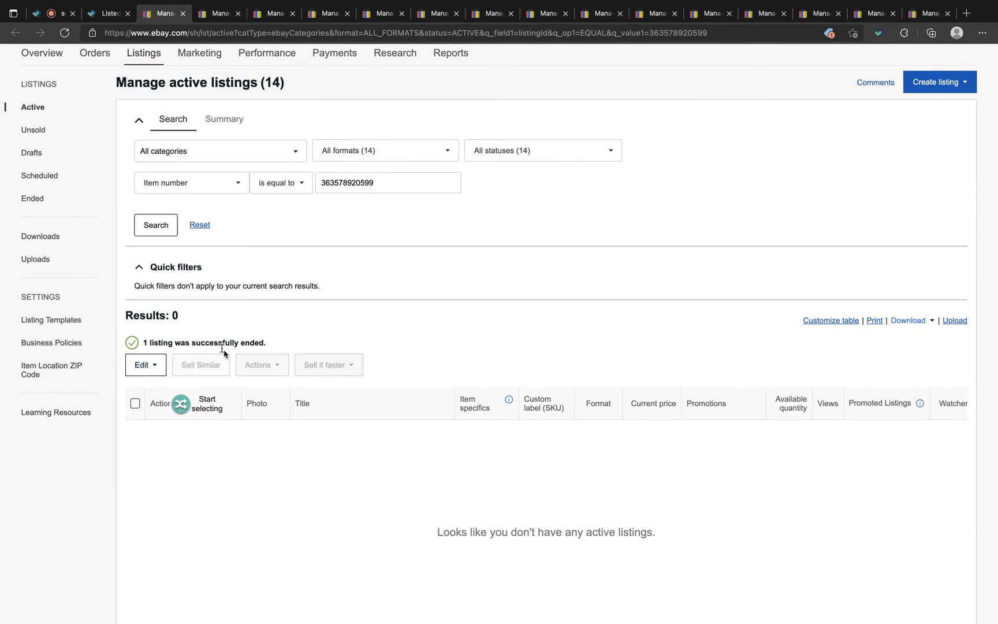
pyautogui.moveTo(341, 124)
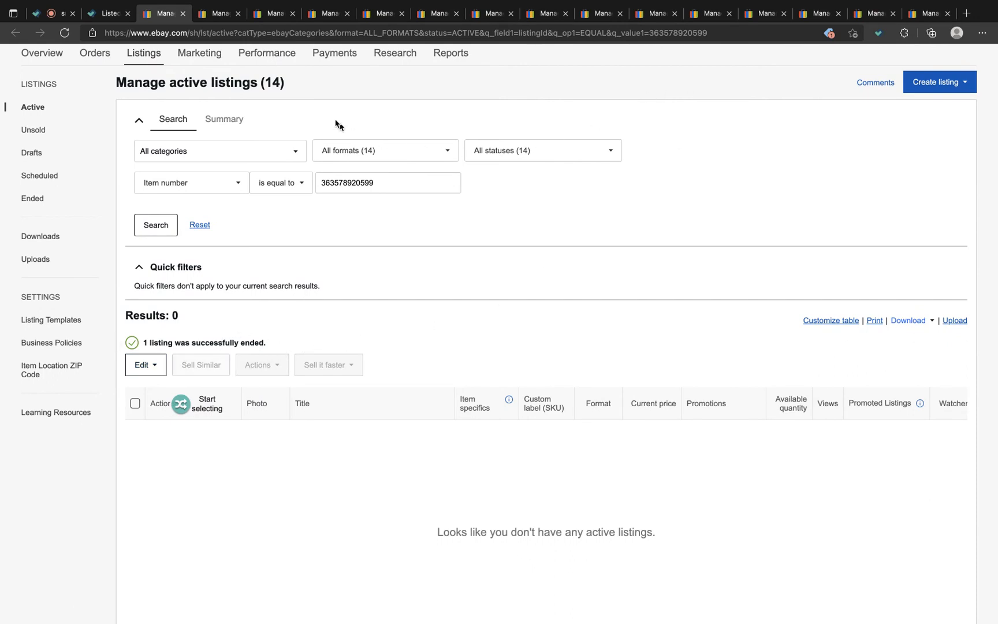
# Step: Return to the List Perfectly tab where processed listings now show SOLD
pyautogui.click(109, 13)
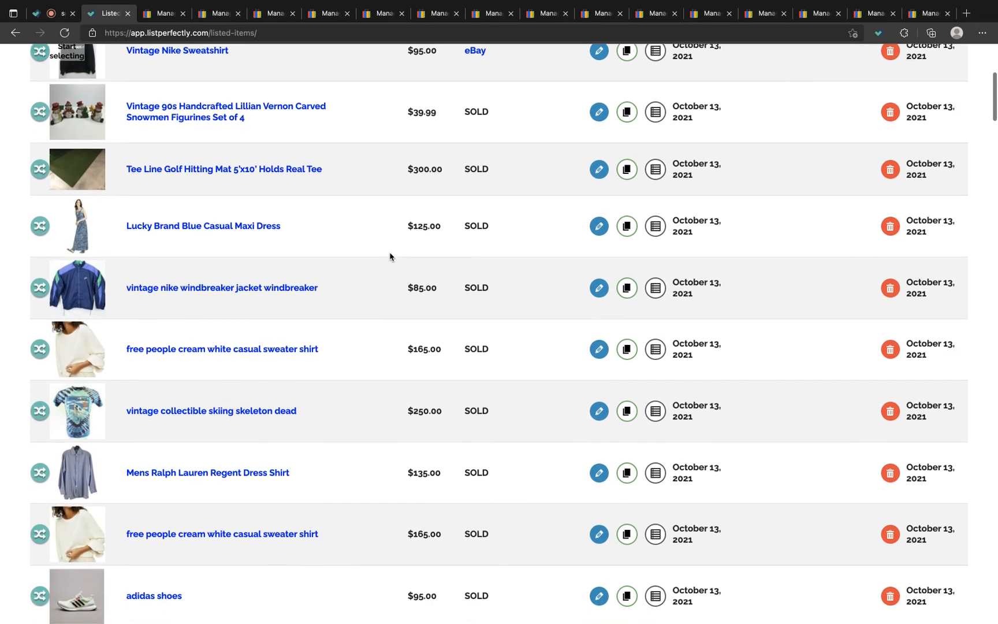
# Step: Scroll the catalog to review SOLD statuses; Vintage Nike Sweatshirt still lists eBay
pyautogui.scroll(-3)
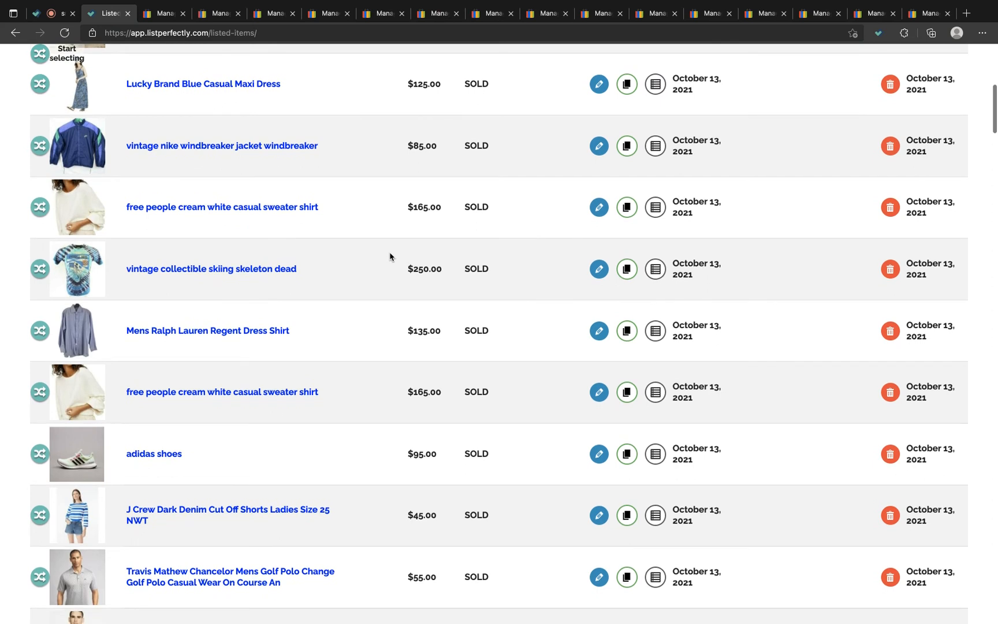
pyautogui.scroll(-3)
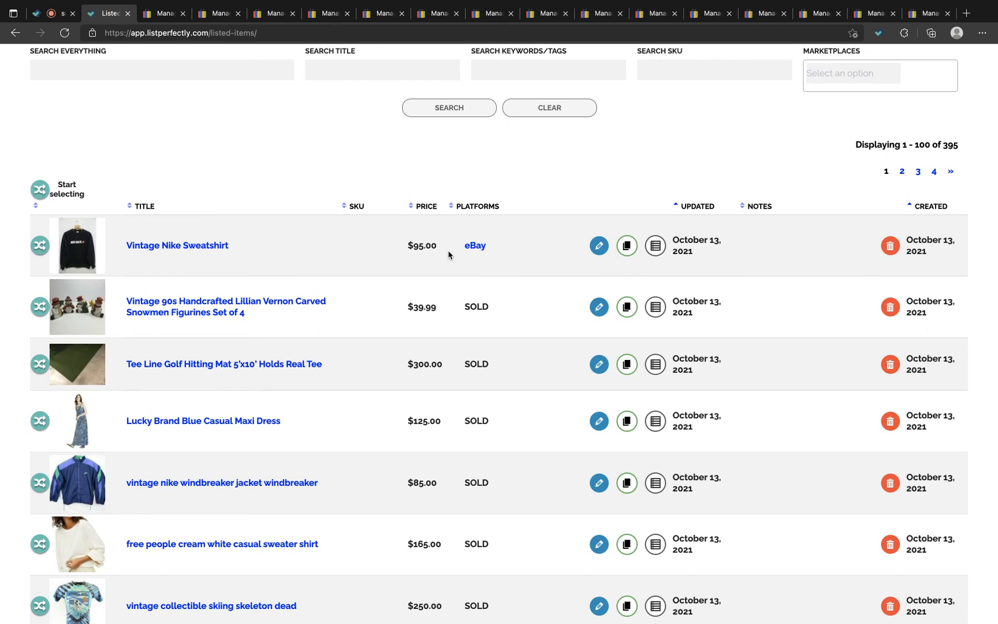
# Step: Edit Vintage Nike Sweatshirt and scroll to its Inventory and Sales section
pyautogui.click(598, 246)
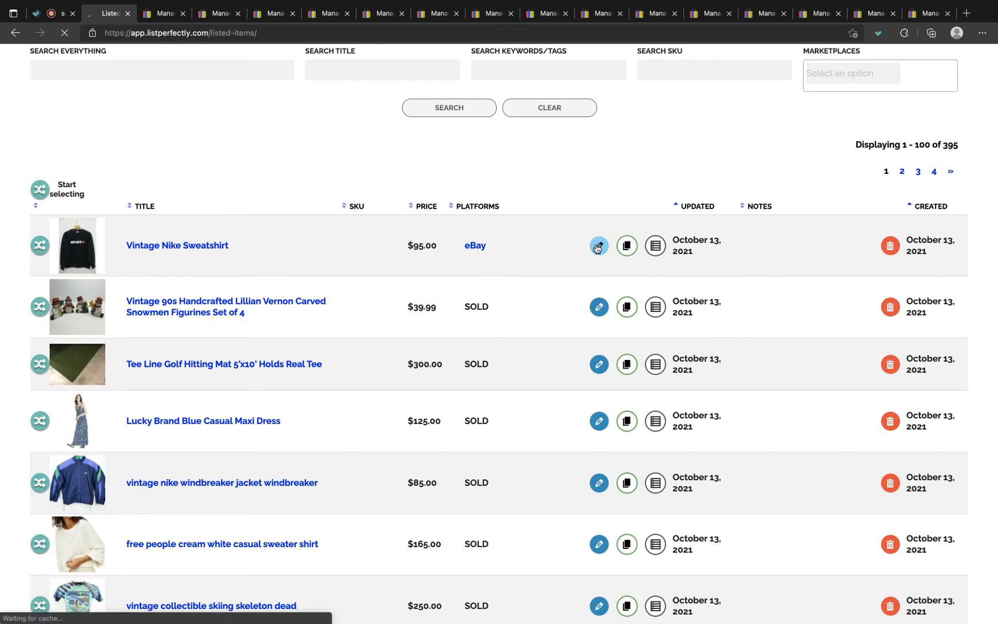
pyautogui.click(598, 246)
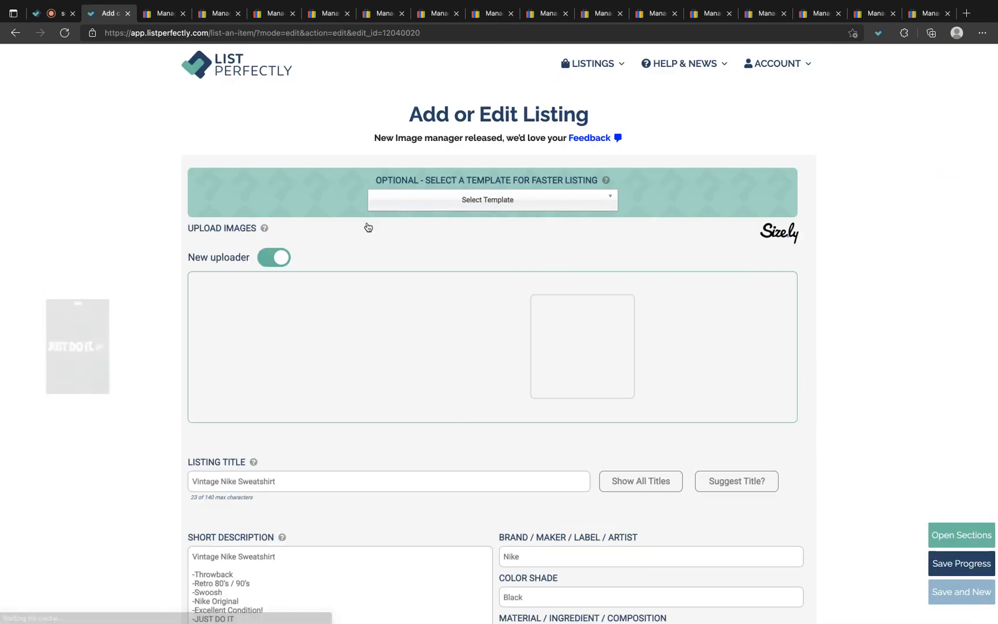
pyautogui.scroll(-3)
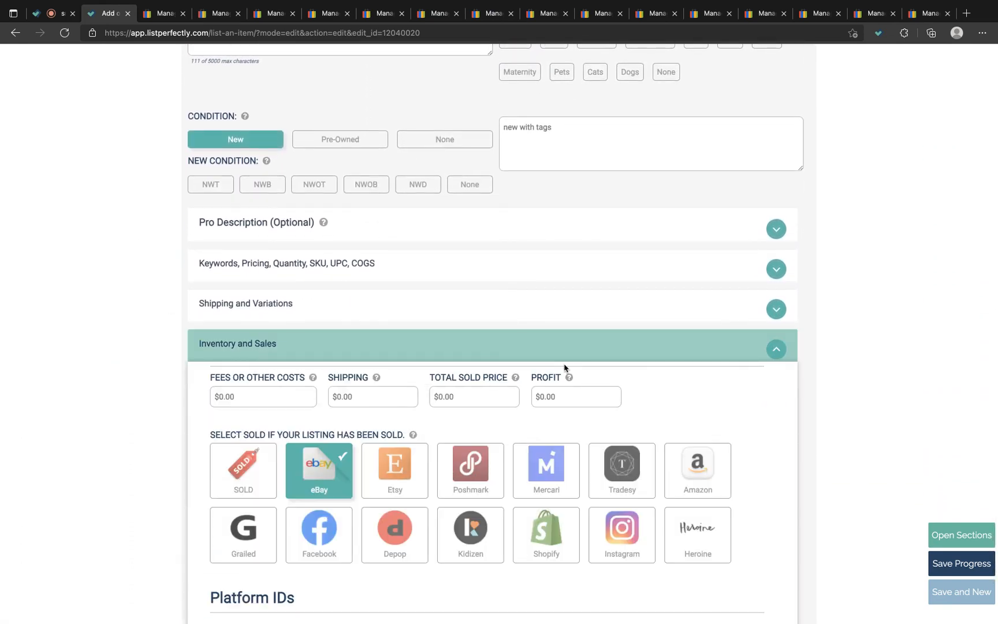
pyautogui.scroll(-3)
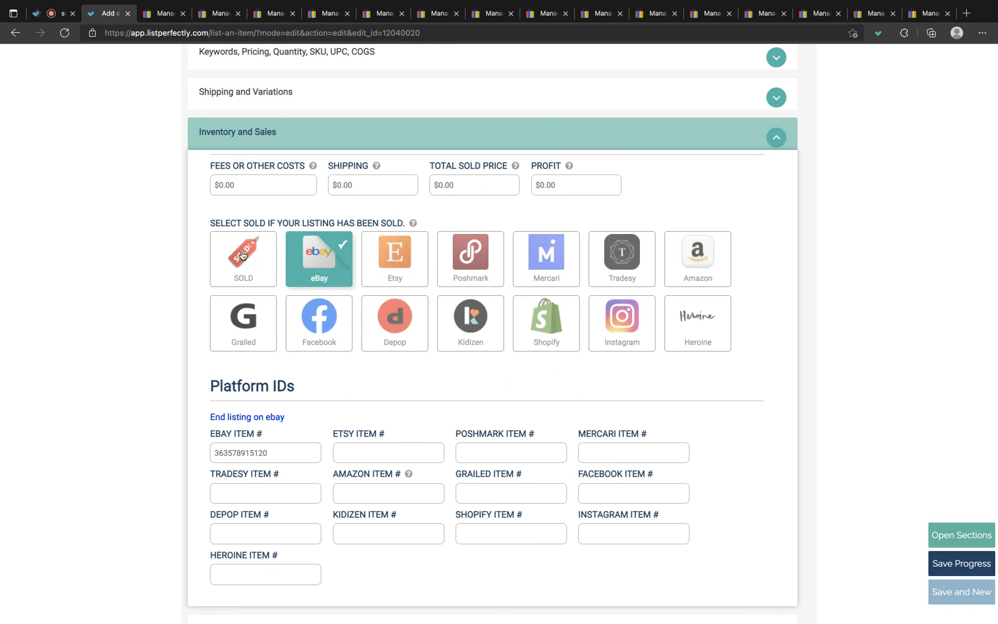
pyautogui.moveTo(243, 258)
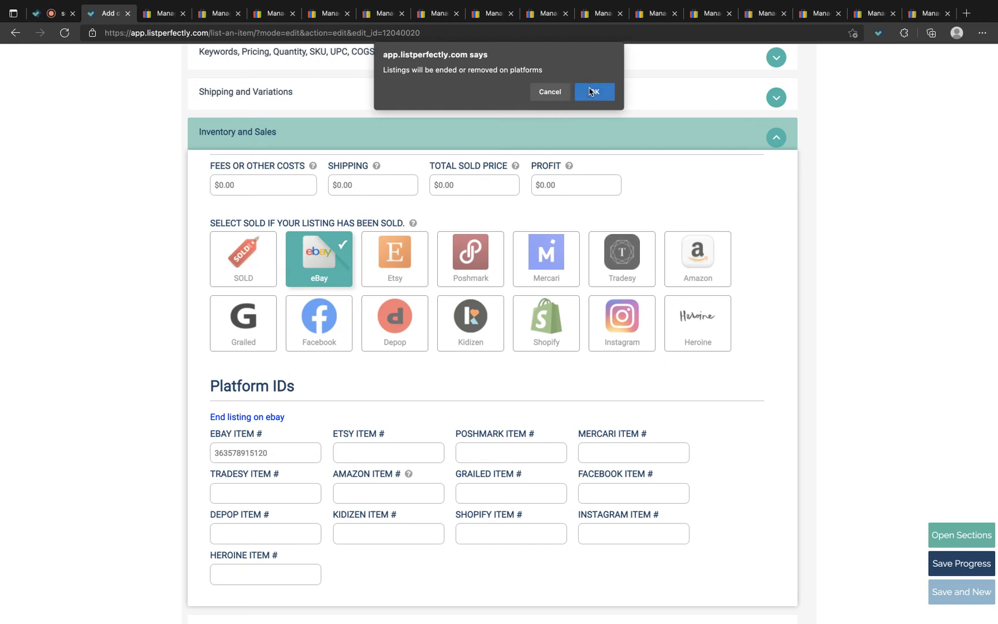
# Step: Confirm the 'Listings will be ended or removed' alert so the sweatshirt is marked SOLD dated 10/13/2021
pyautogui.click(593, 91)
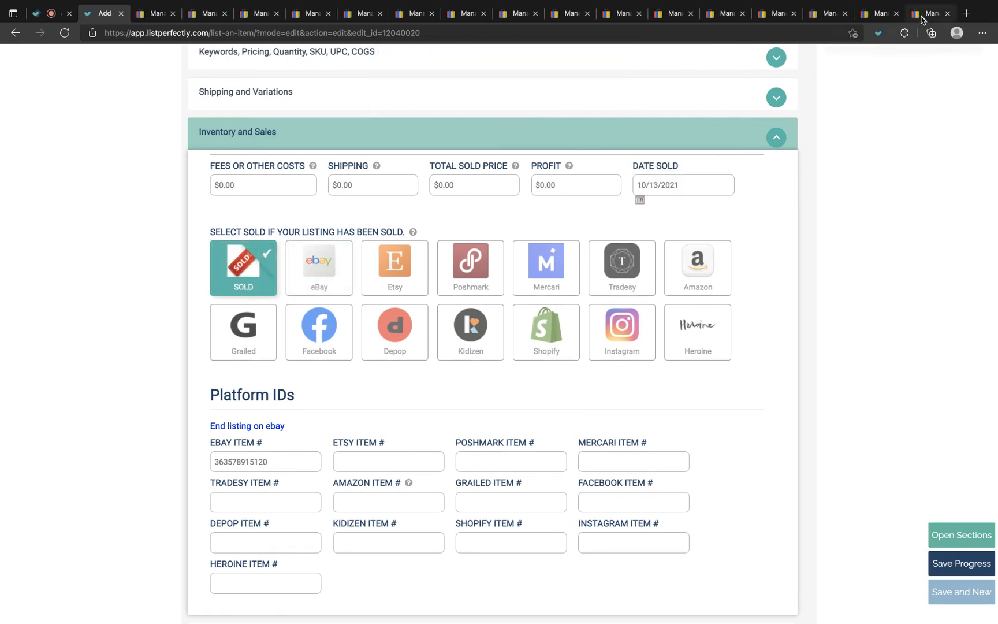
pyautogui.moveTo(929, 13)
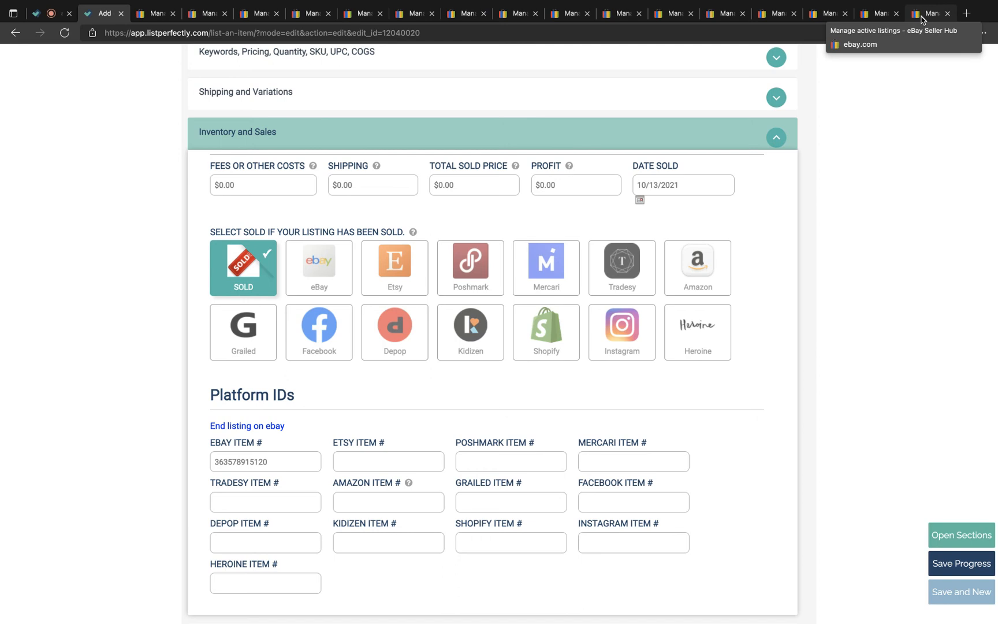
pyautogui.moveTo(853, 185)
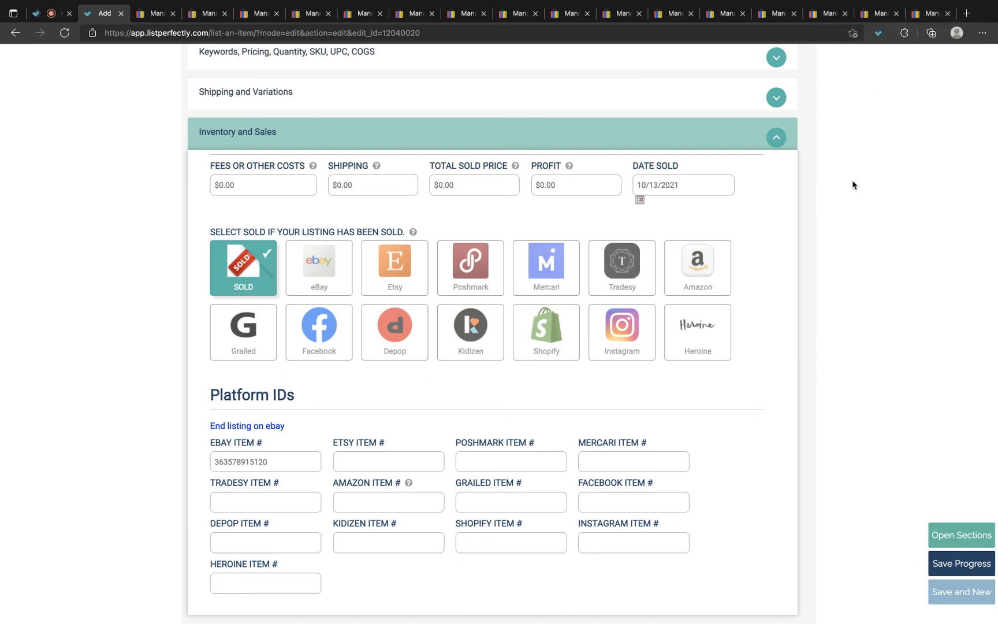
pyautogui.scroll(-3)
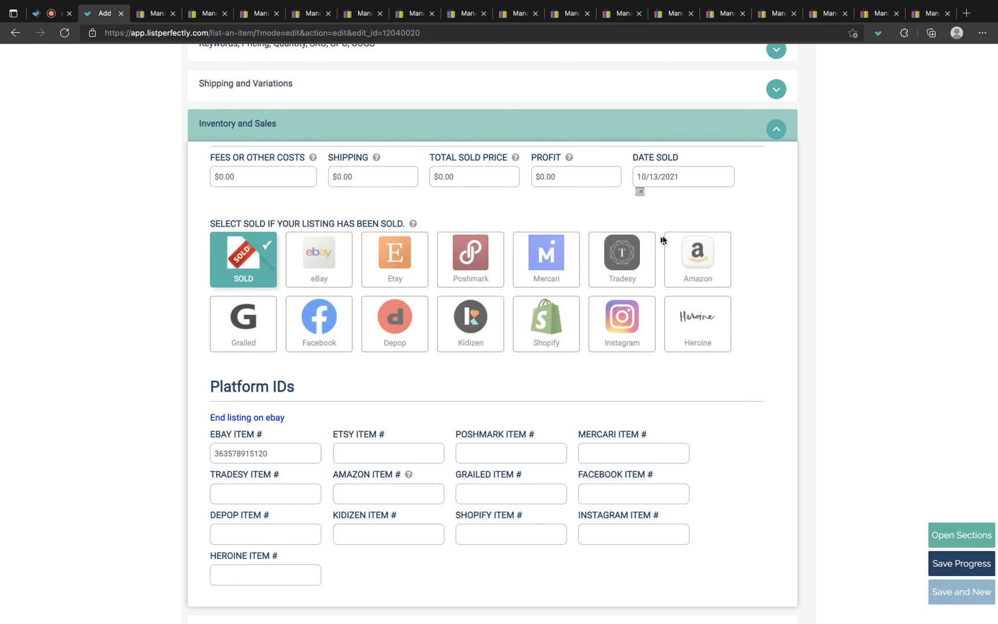
pyautogui.moveTo(623, 340)
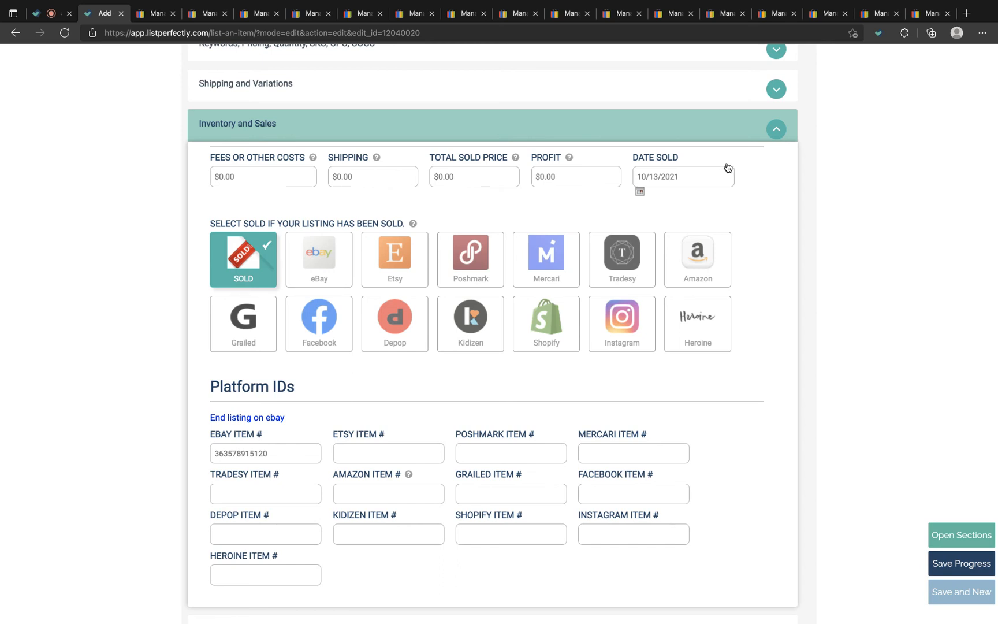
pyautogui.moveTo(724, 167)
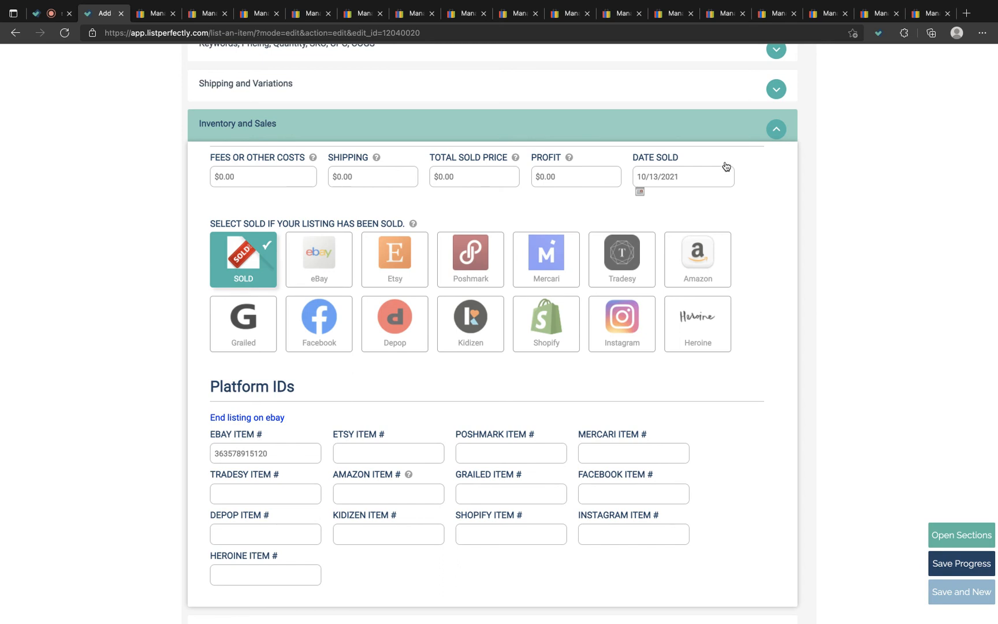
# Step: Enter $12.00 fees, $18.00 shipping and $95.00 total sold price, yielding $65.00 profit
pyautogui.click(262, 177)
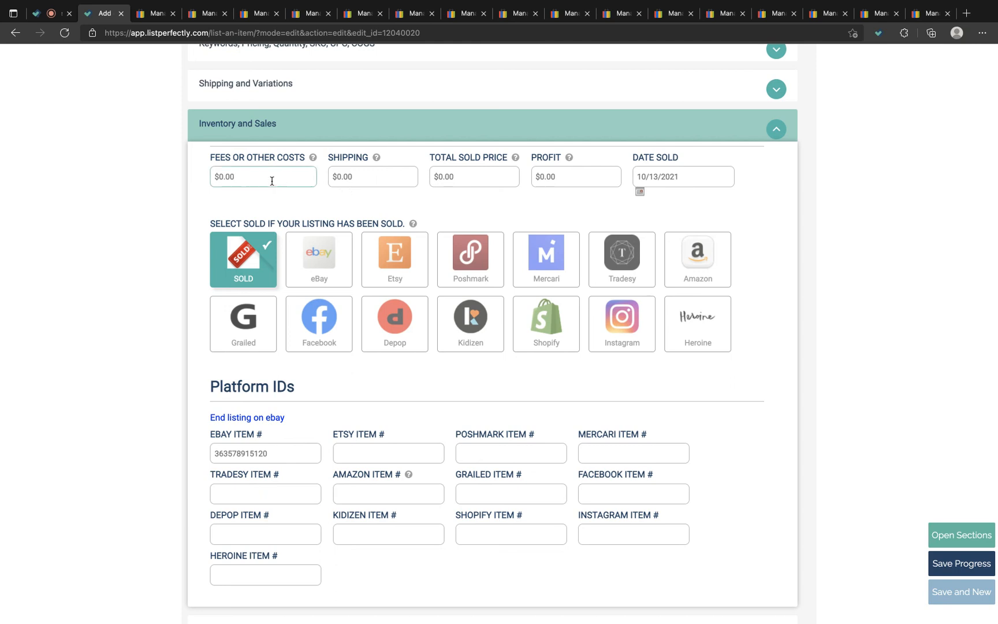
pyautogui.doubleClick(225, 176)
pyautogui.write('12')
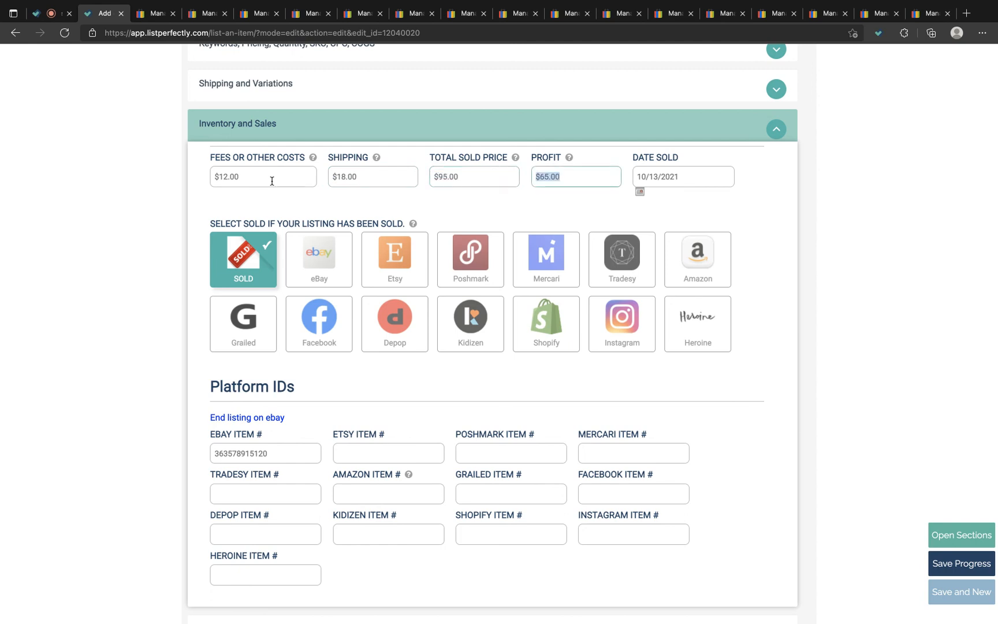
pyautogui.scroll(-3)
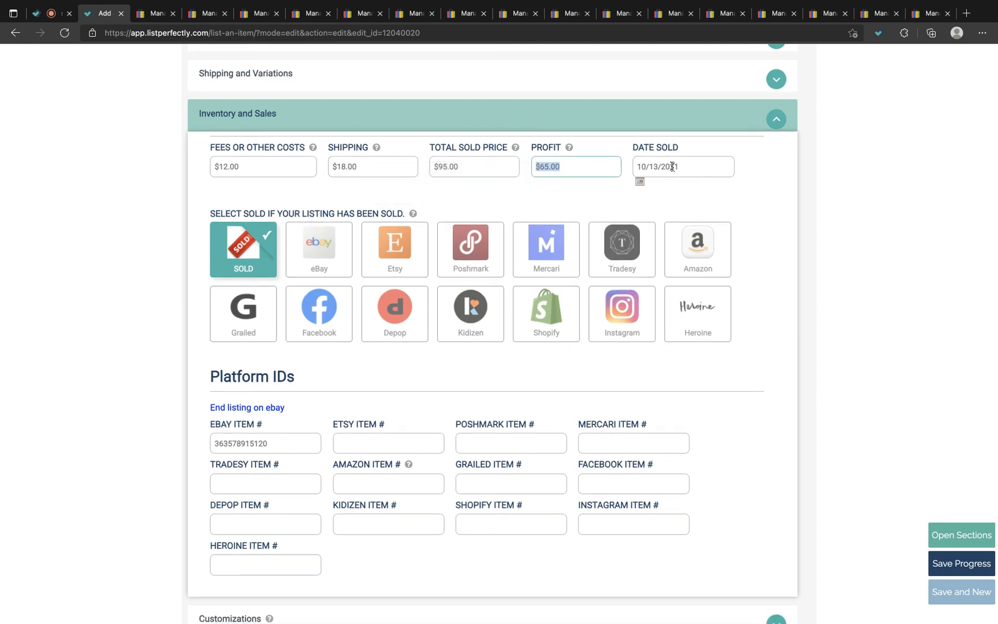
pyautogui.click(683, 166)
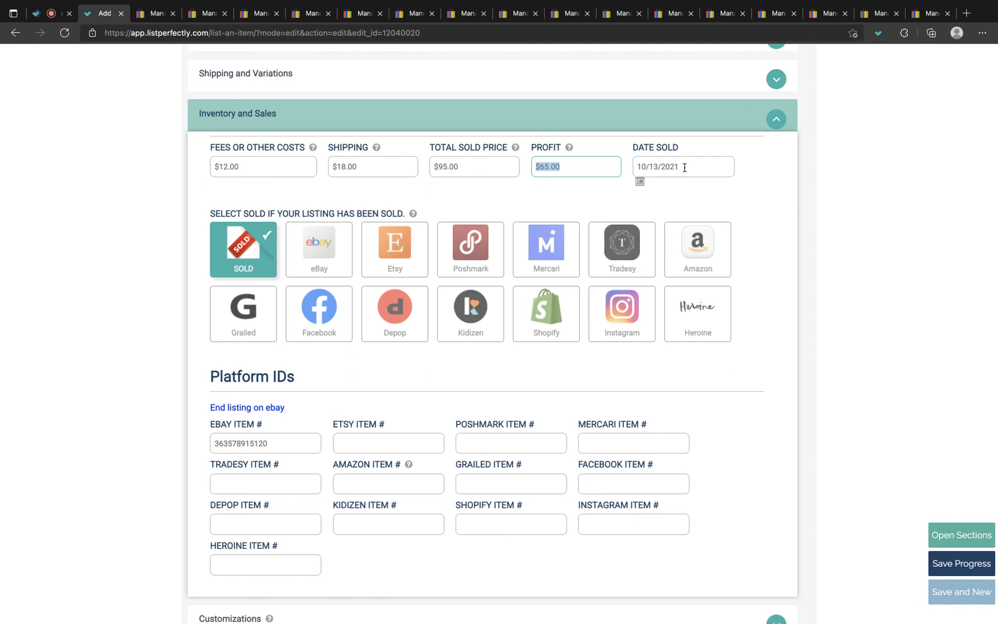
pyautogui.scroll(-3)
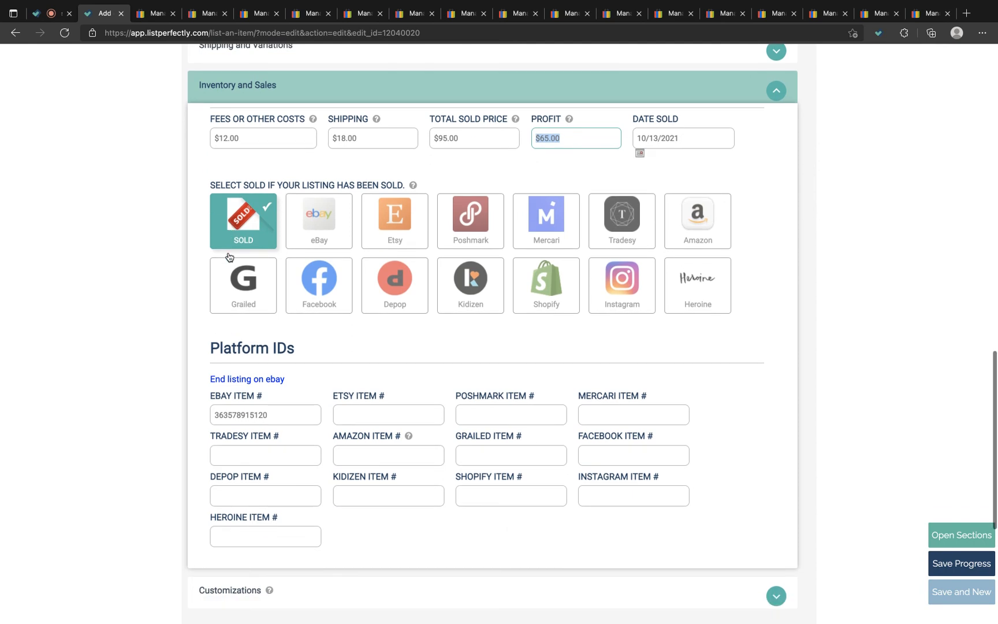
pyautogui.scroll(-3)
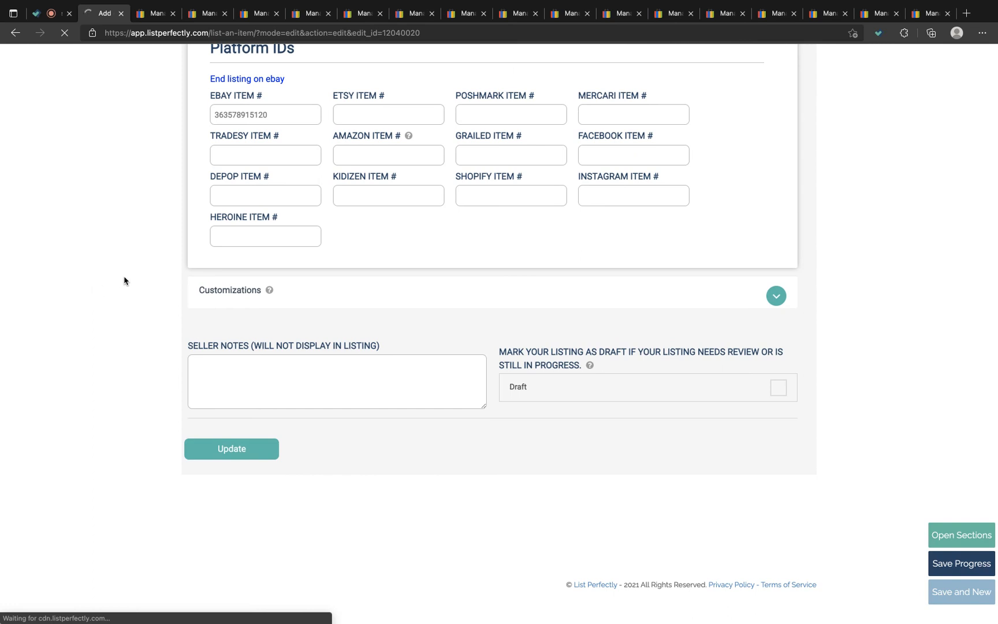
pyautogui.moveTo(155, 351)
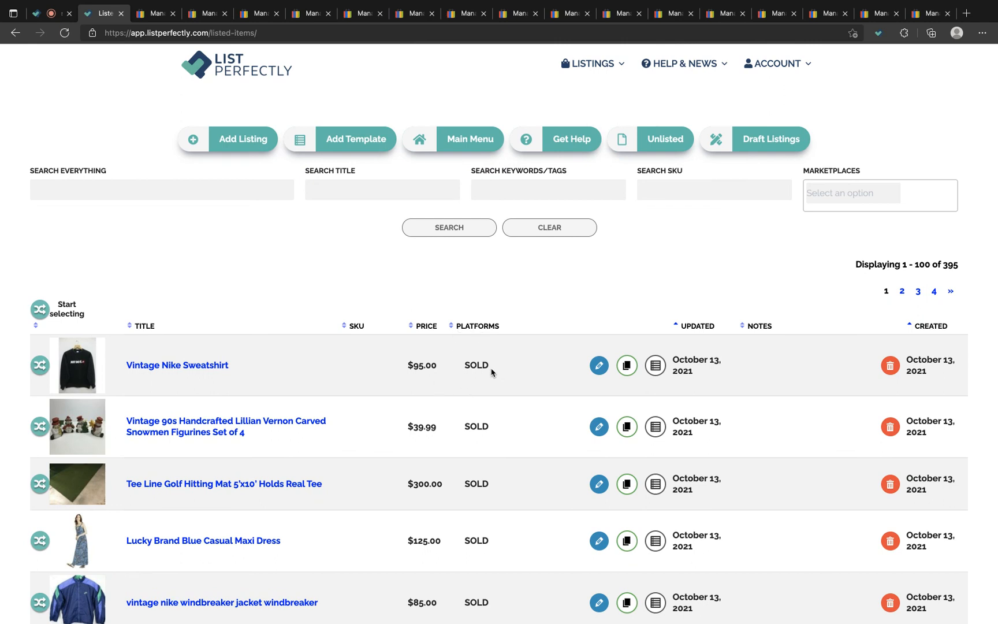
pyautogui.moveTo(446, 311)
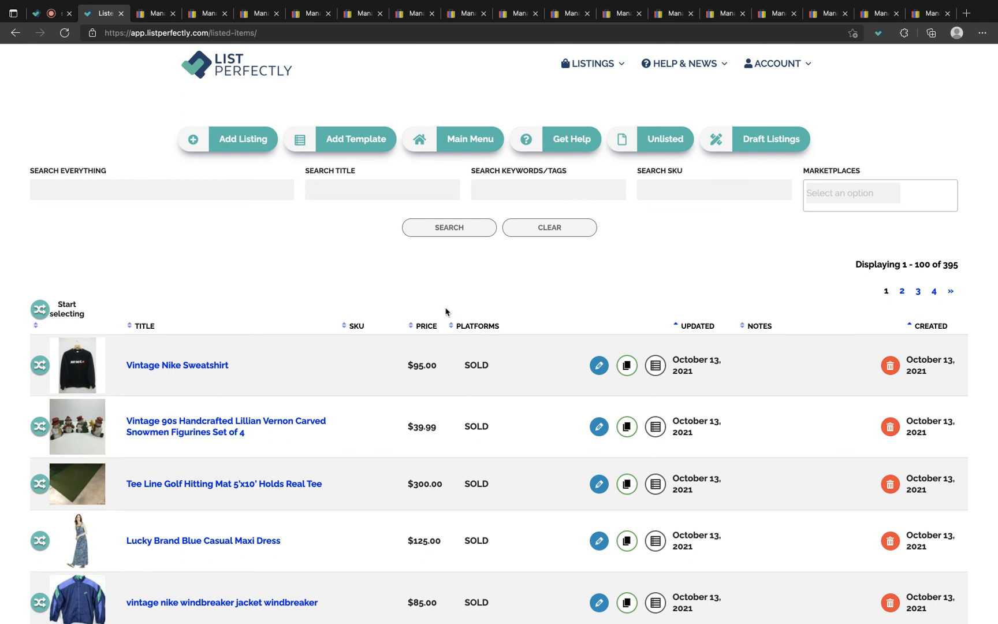
pyautogui.moveTo(483, 379)
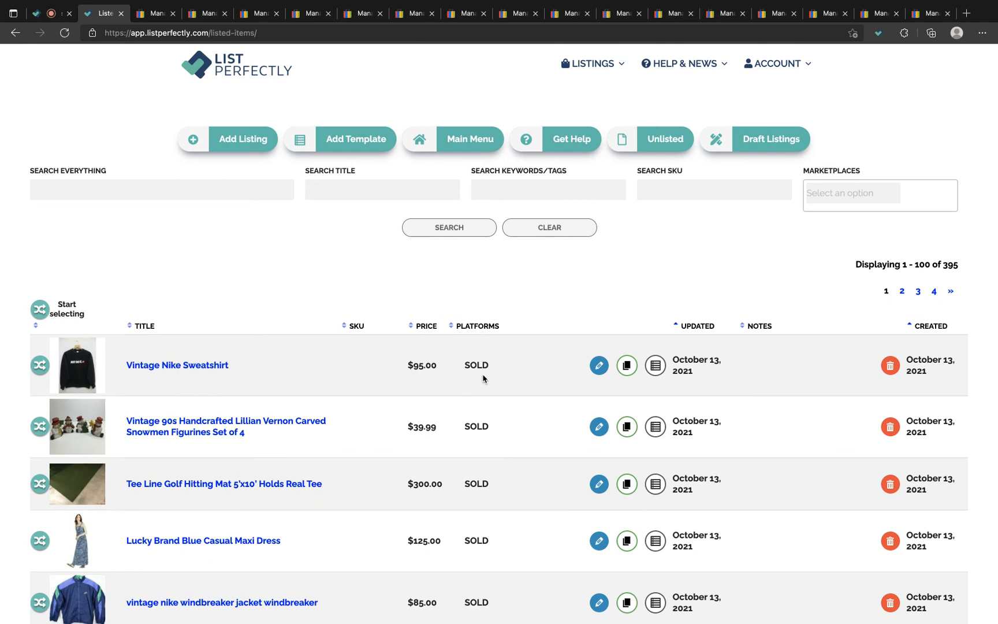